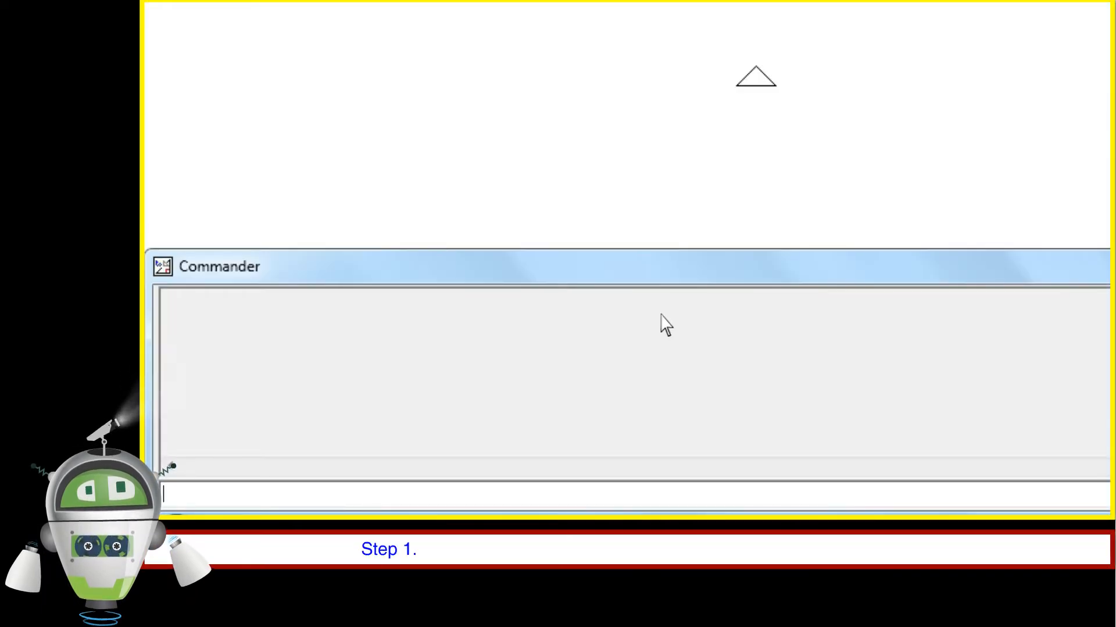
type("F")
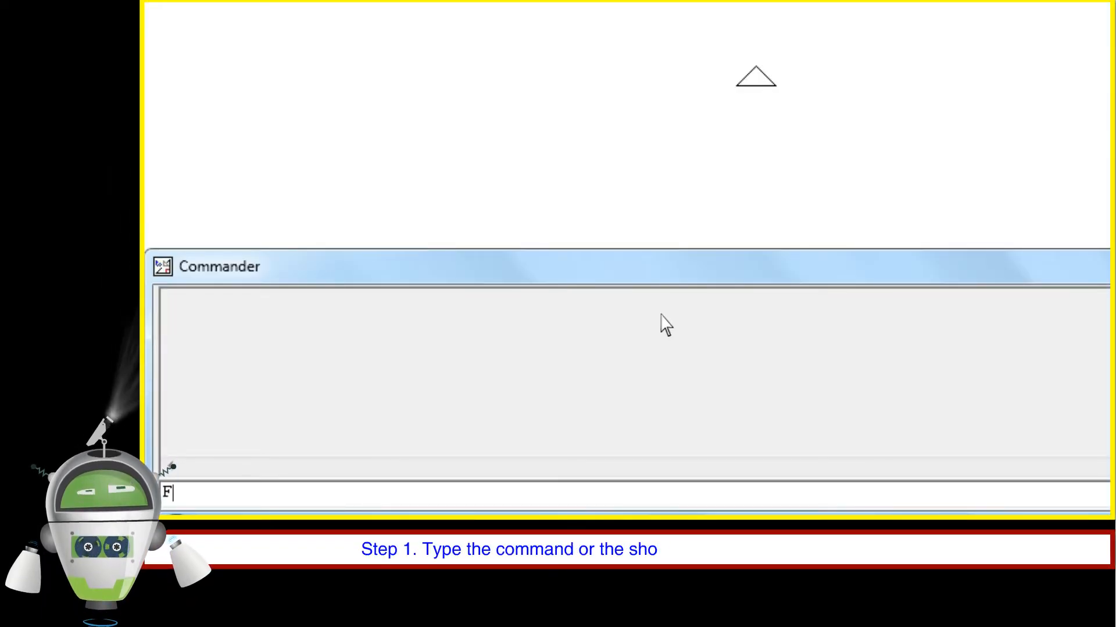
type("D")
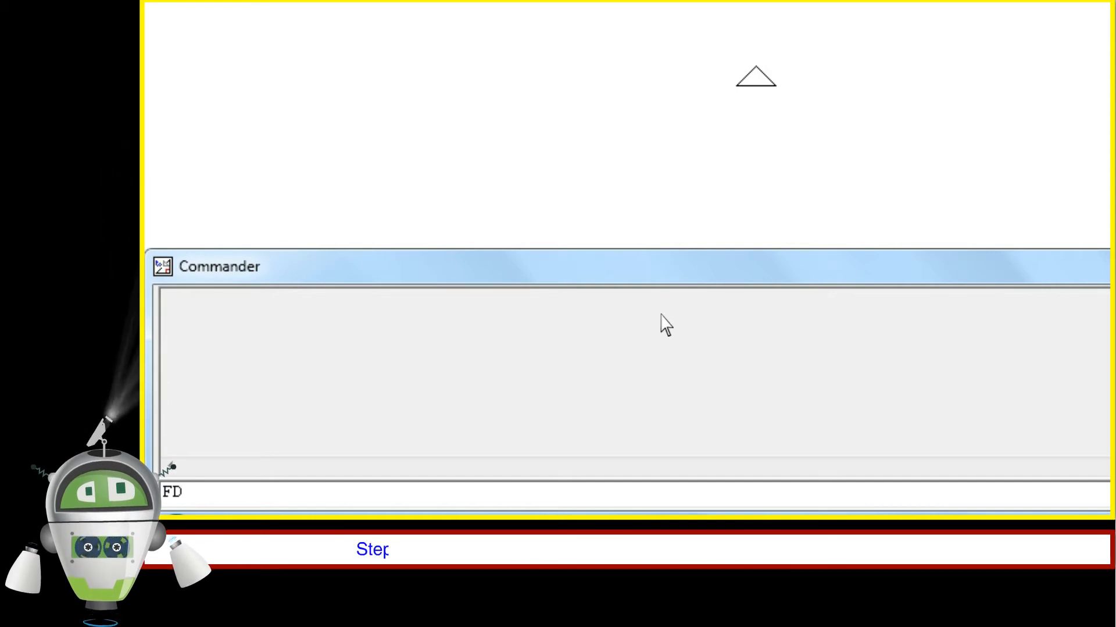
type("4")
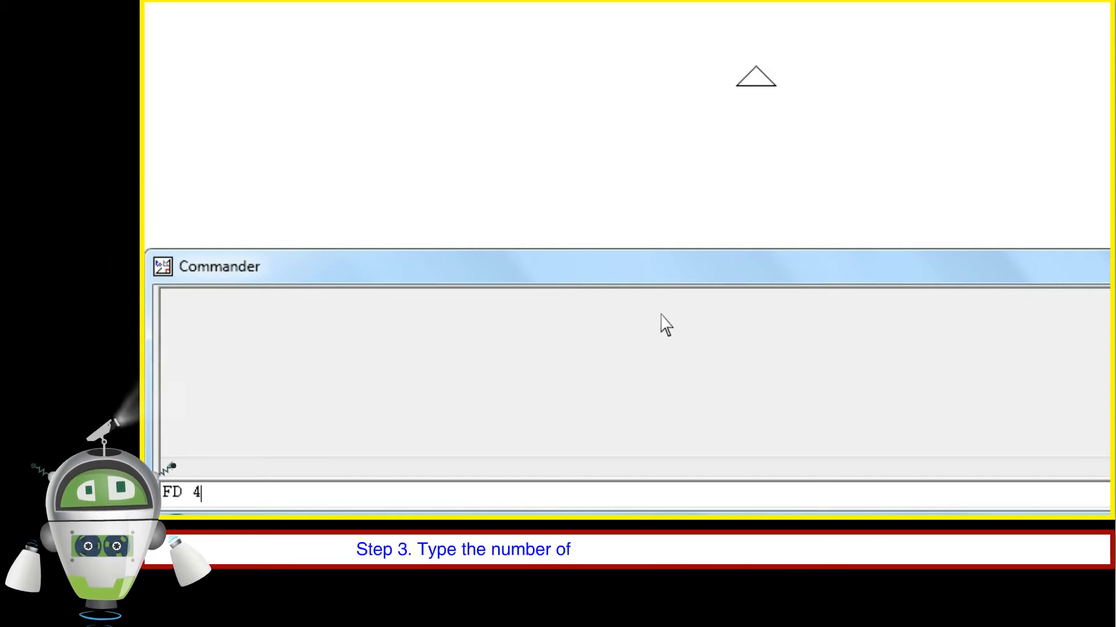
type("0")
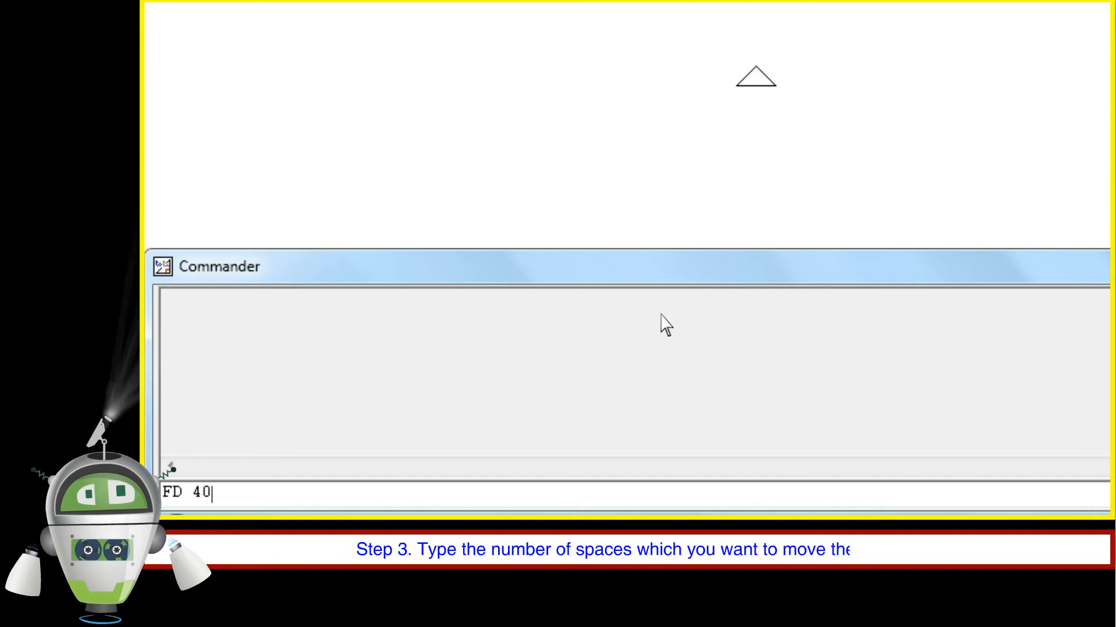